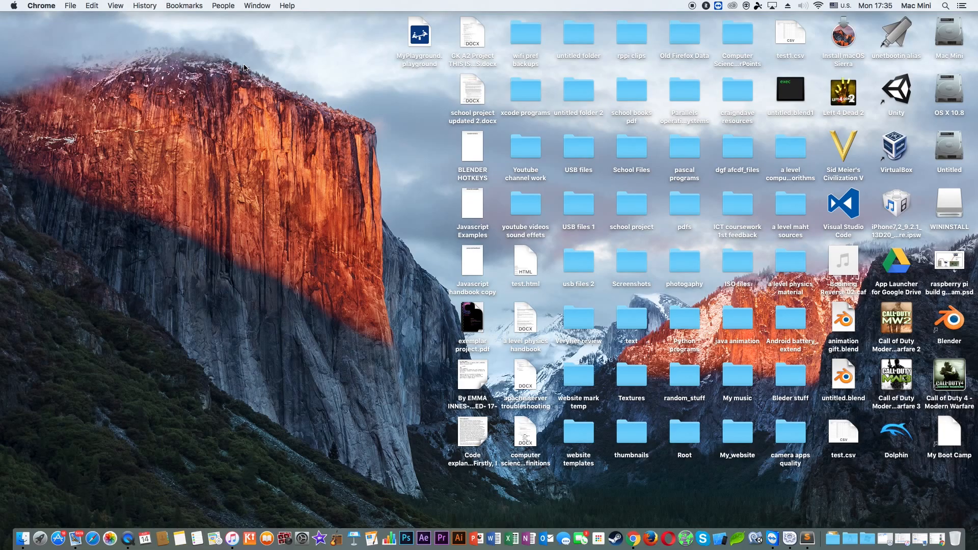
mouse_move(303, 87)
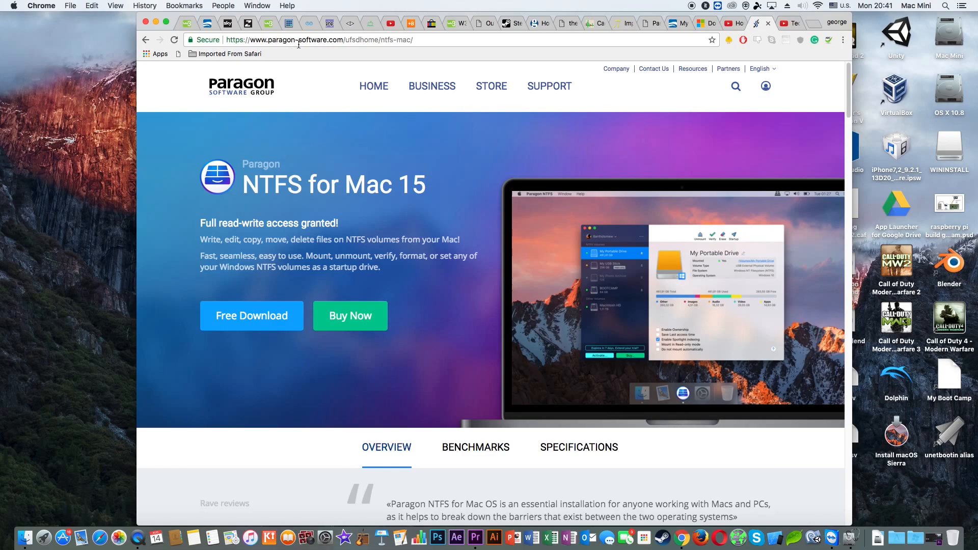
mouse_move(303, 252)
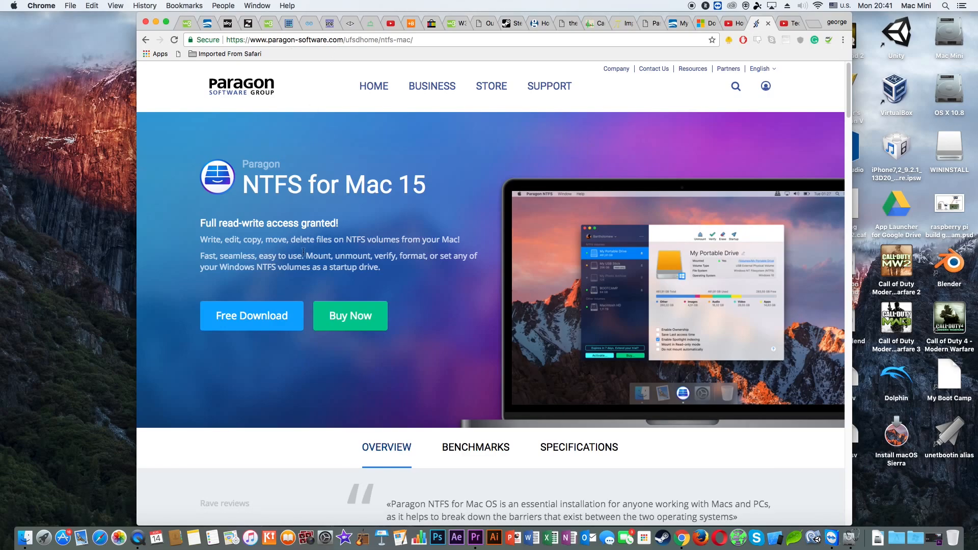
triple_click(332, 185)
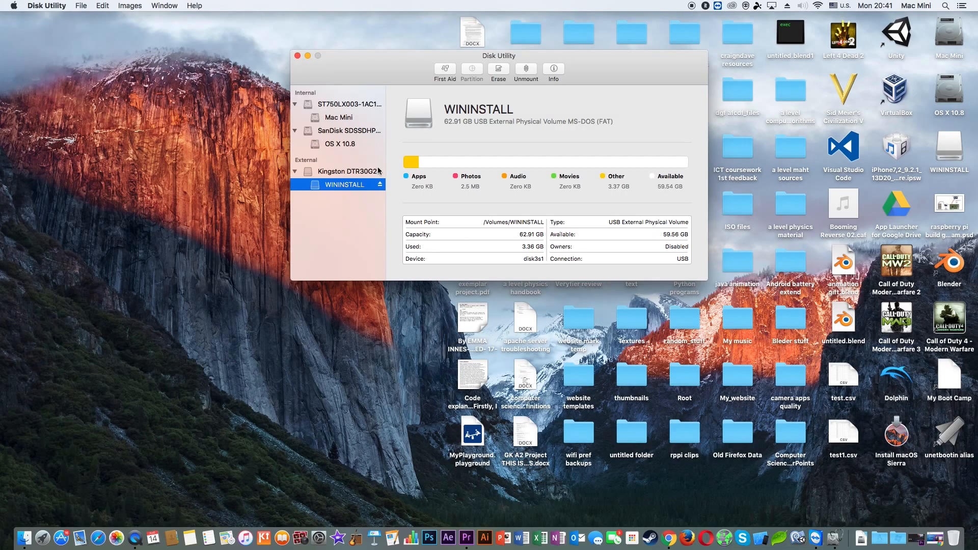
Erase the WININSTALL USB drive as ExFAT, renaming it 'windows 10'
click(498, 71)
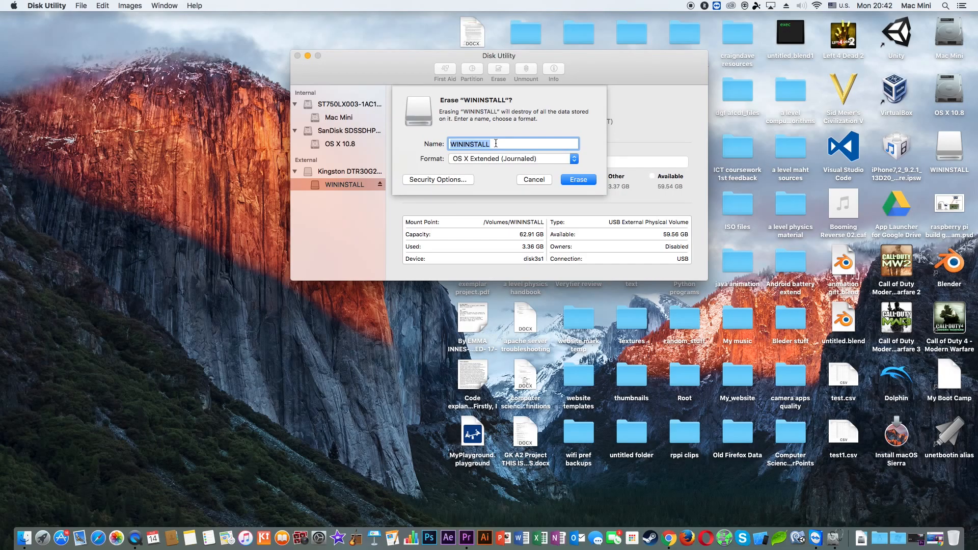
text(windows 10)
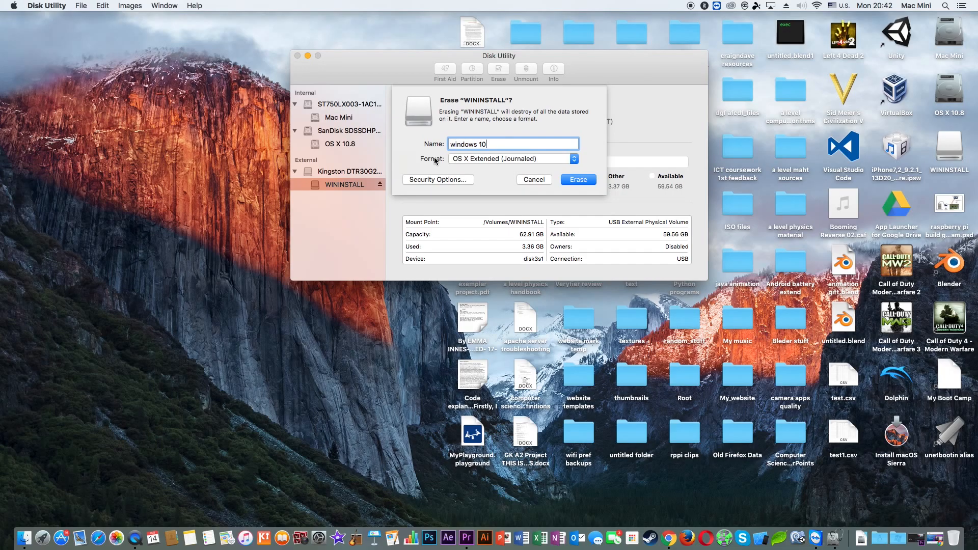
click(513, 159)
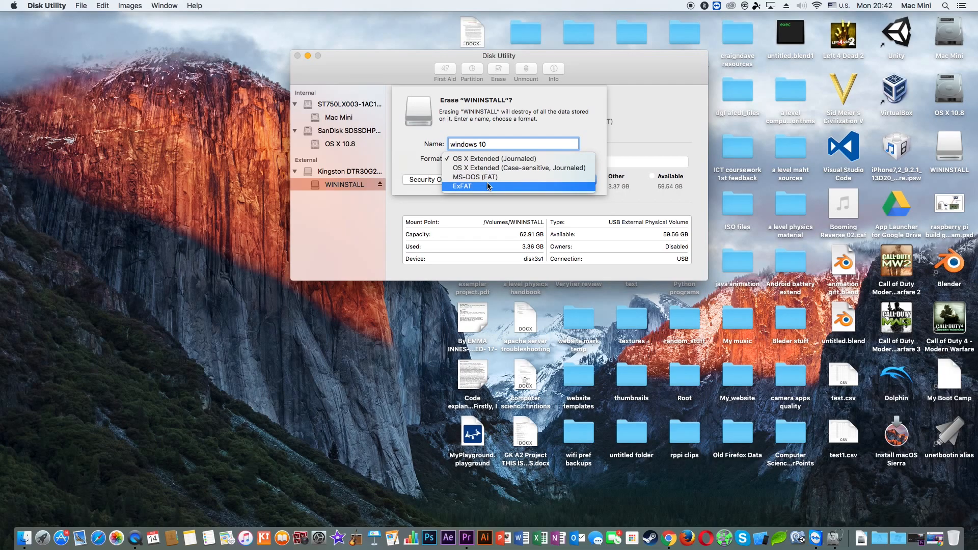
click(462, 186)
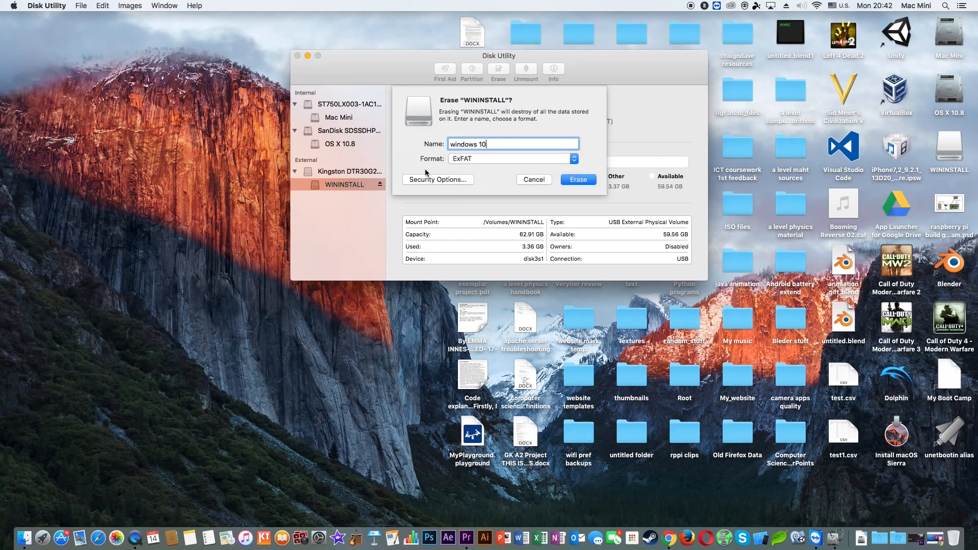
mouse_move(436, 169)
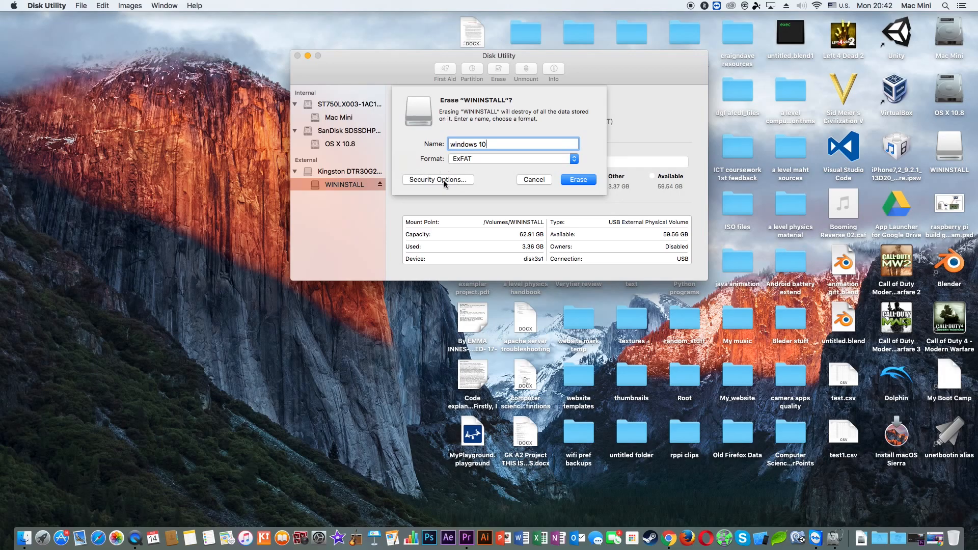
mouse_move(578, 180)
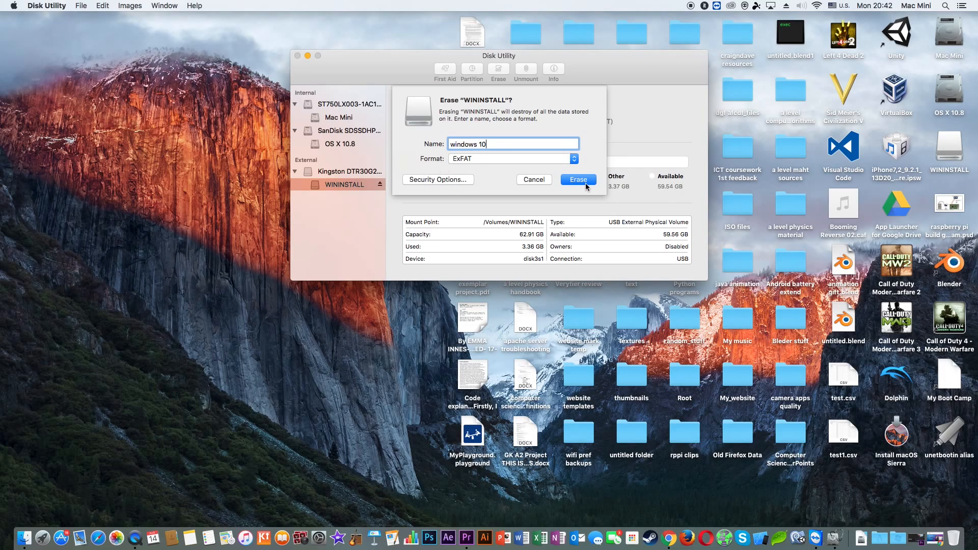
click(578, 179)
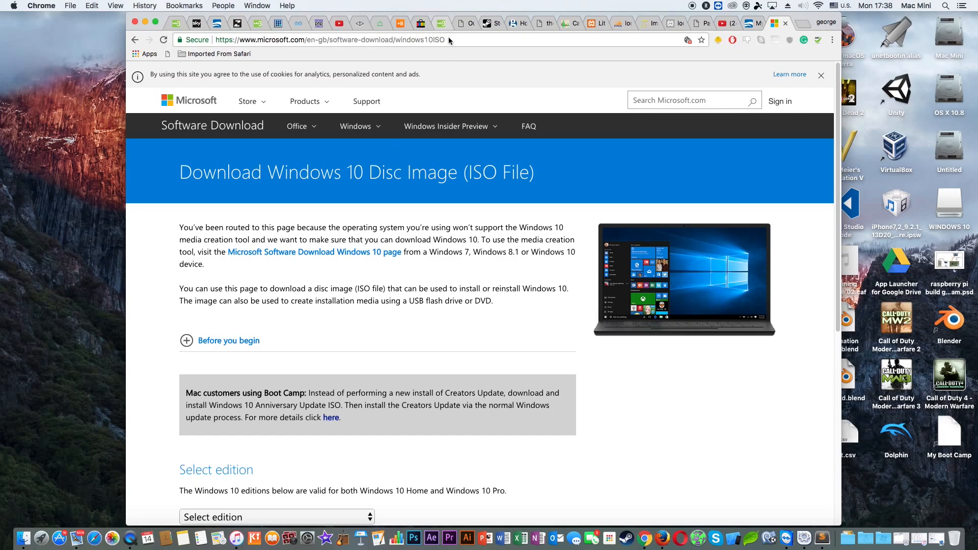
mouse_move(445, 45)
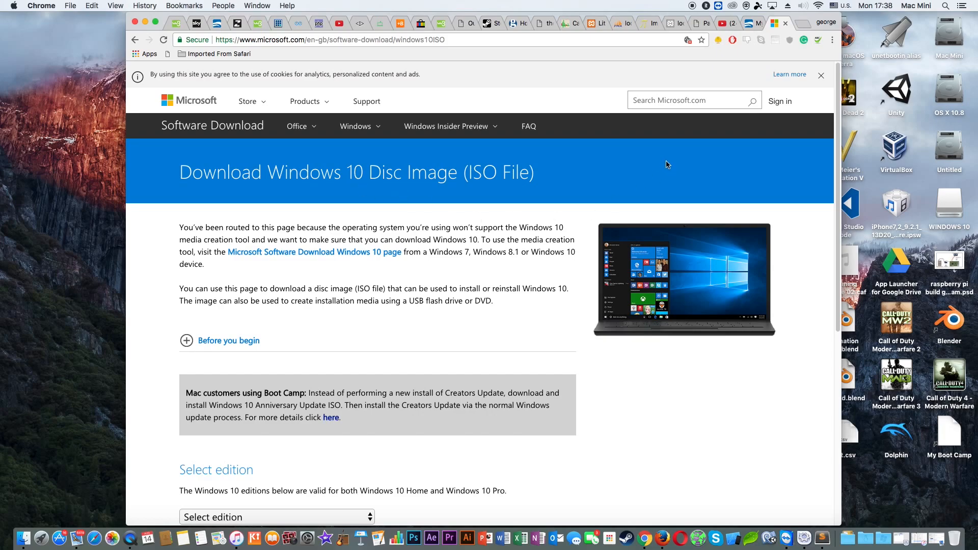
mouse_move(459, 154)
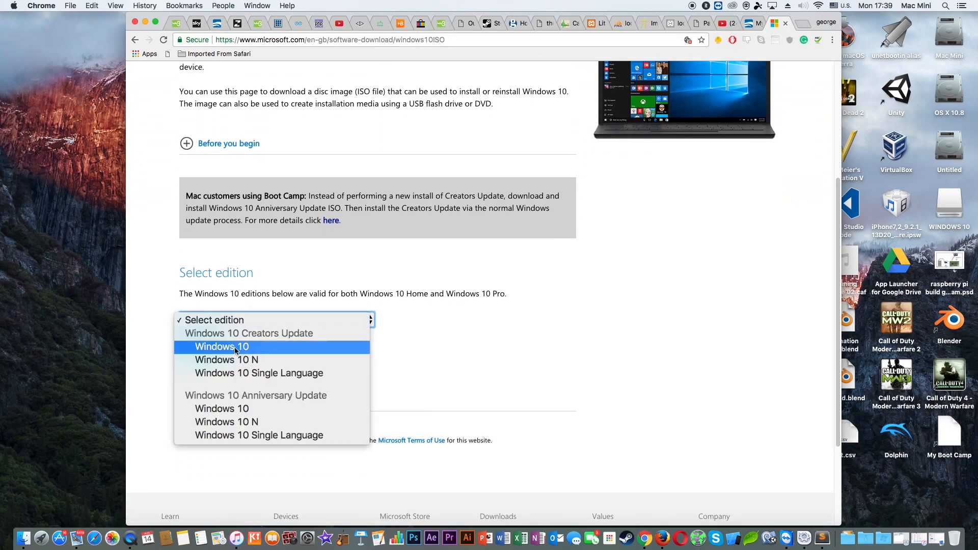
Confirm Windows 10 edition and English International language to reveal the 64-bit and 32-bit ISO links
click(221, 347)
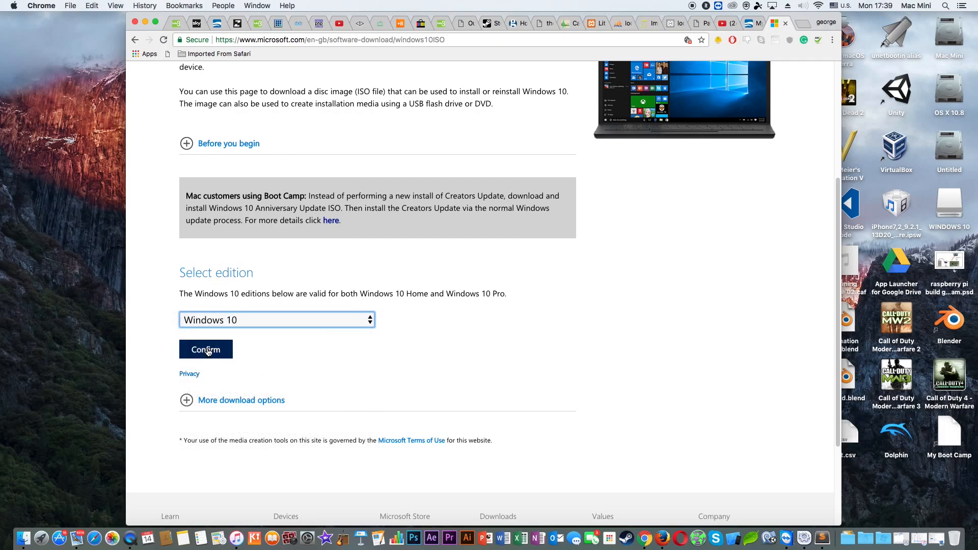
click(206, 349)
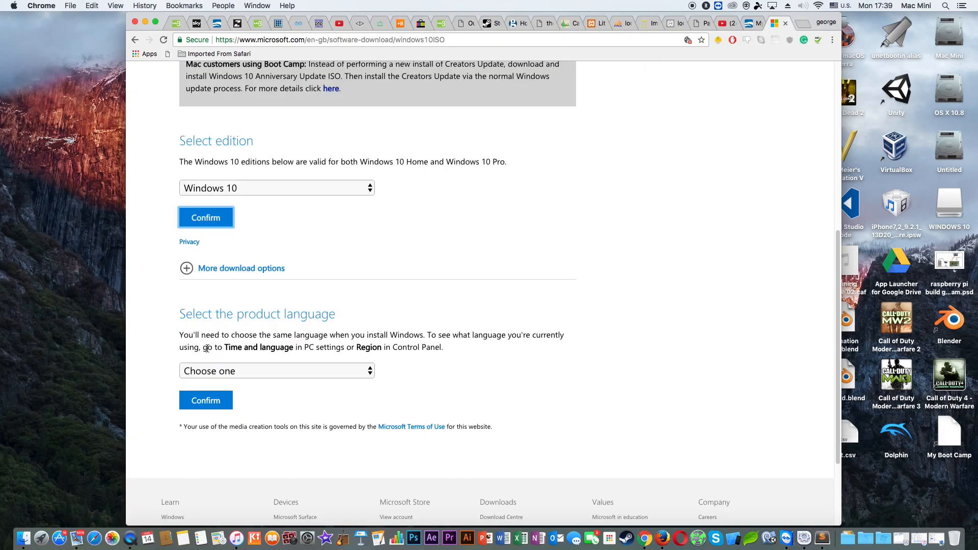
click(277, 371)
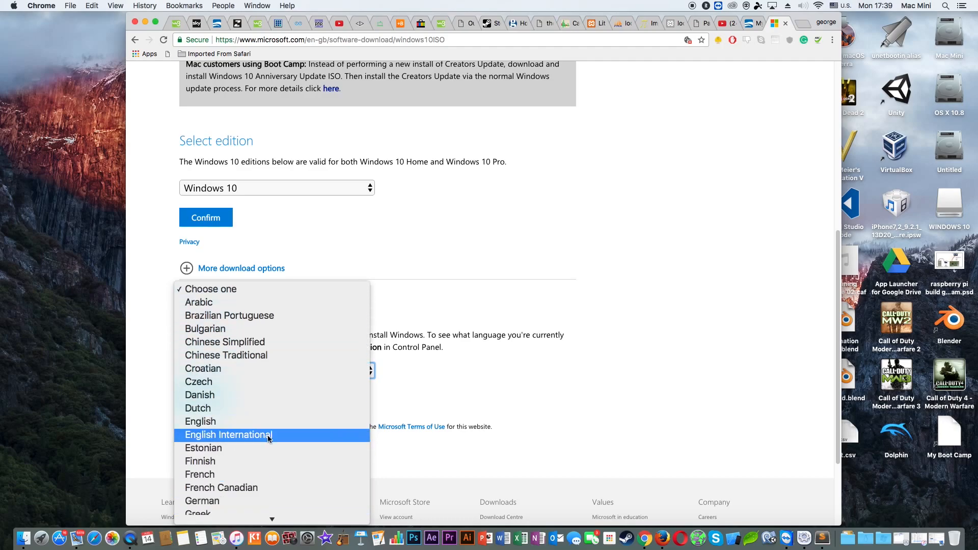
click(228, 435)
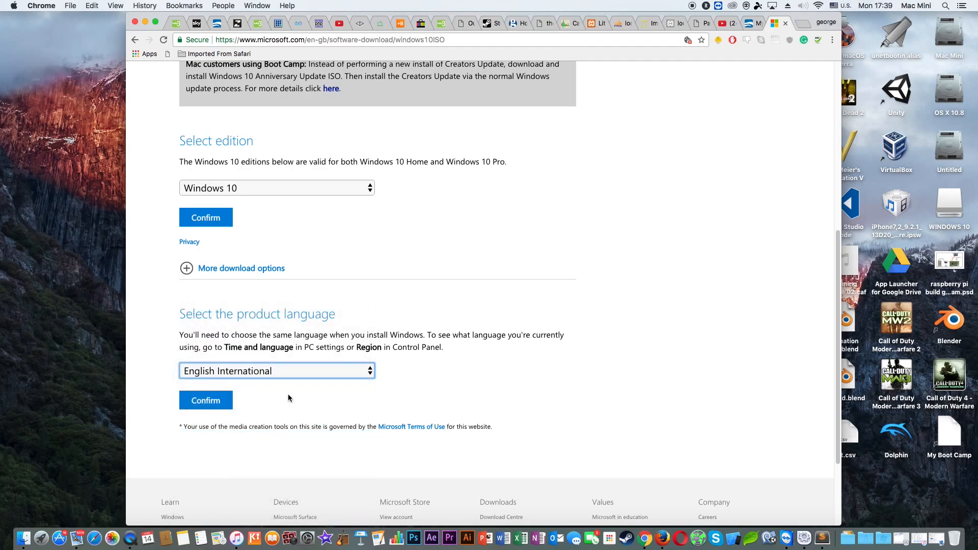
click(206, 400)
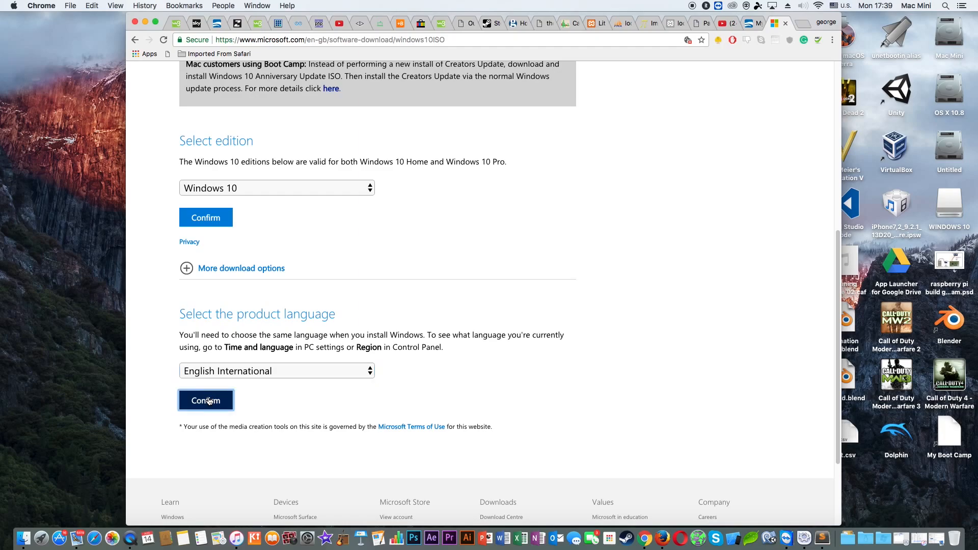
click(206, 400)
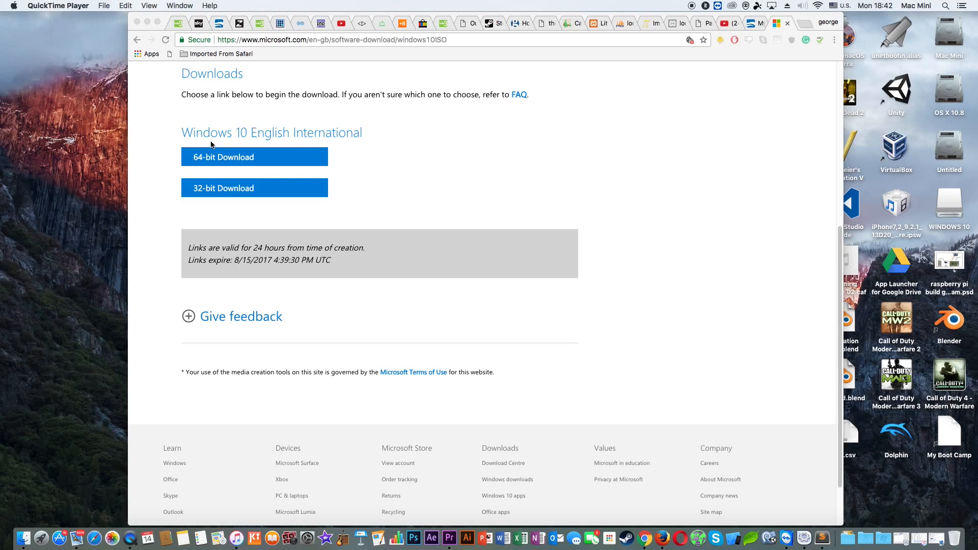
mouse_move(340, 204)
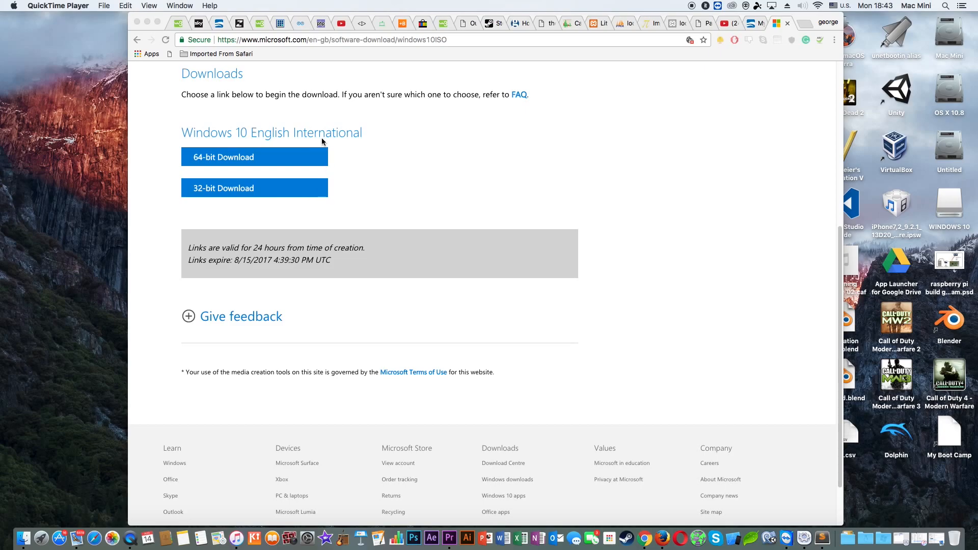
mouse_move(178, 207)
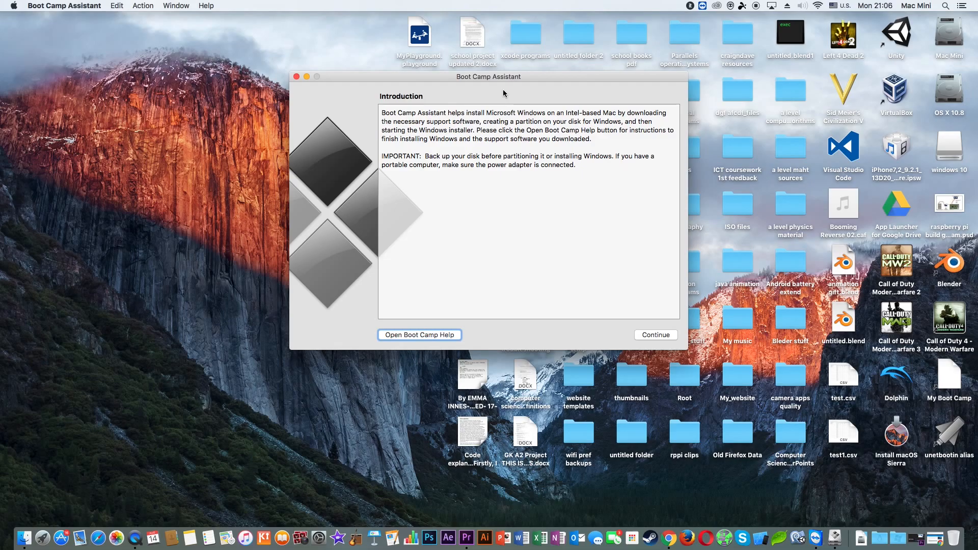
mouse_move(641, 319)
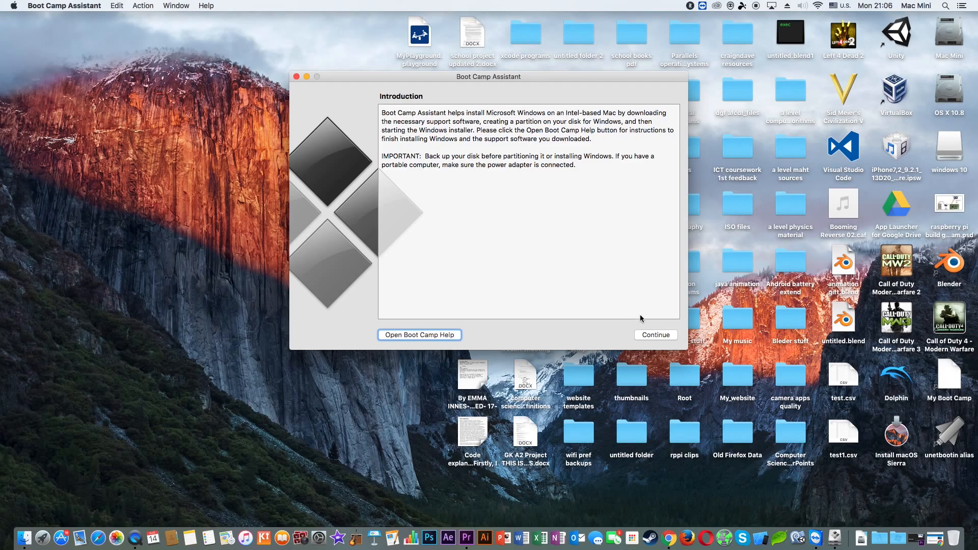
Untick 'Install or remove Windows 7 or later version' and continue to bootable USB setup
click(655, 335)
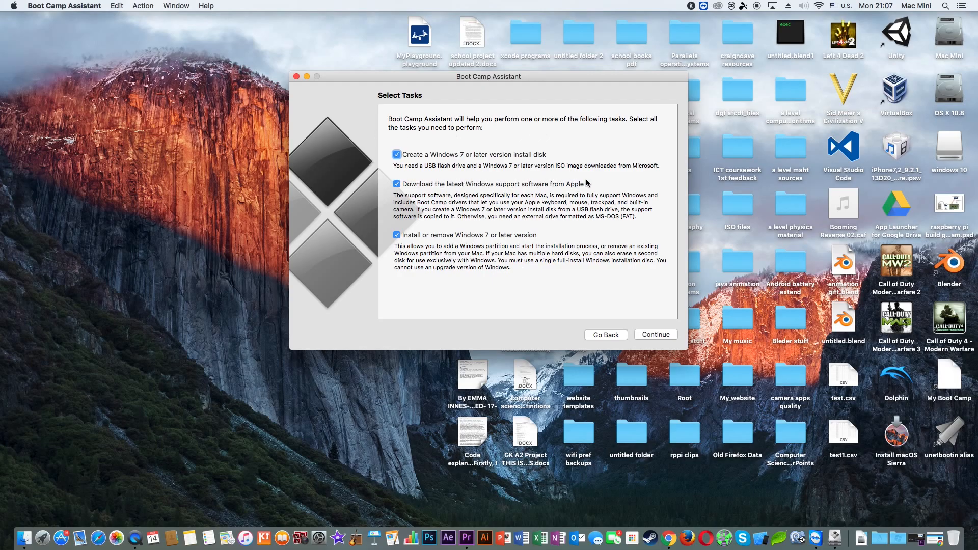
mouse_move(590, 178)
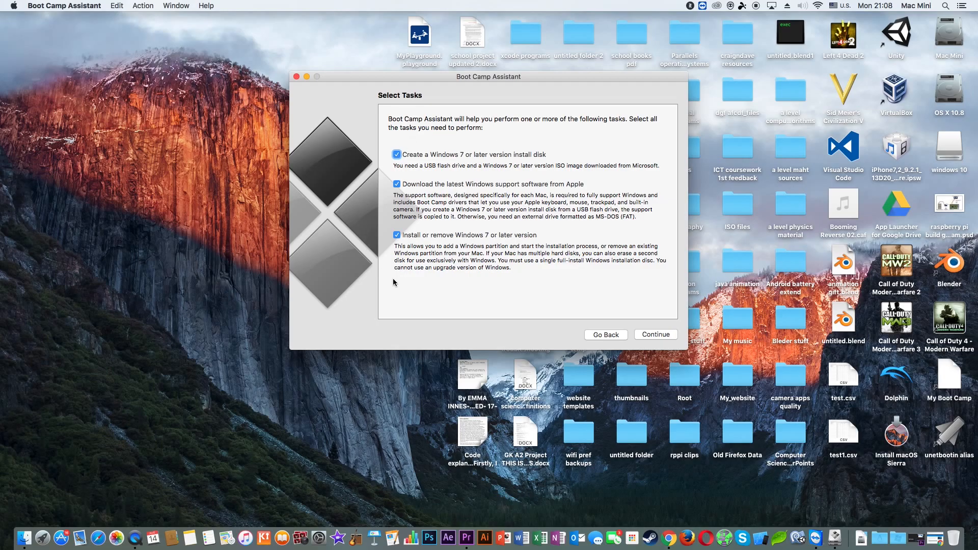
click(396, 235)
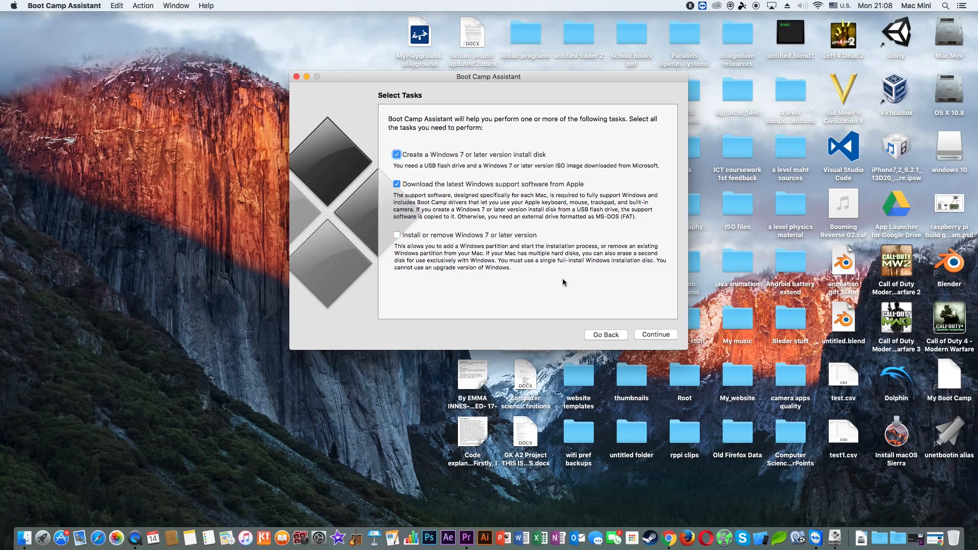
click(655, 335)
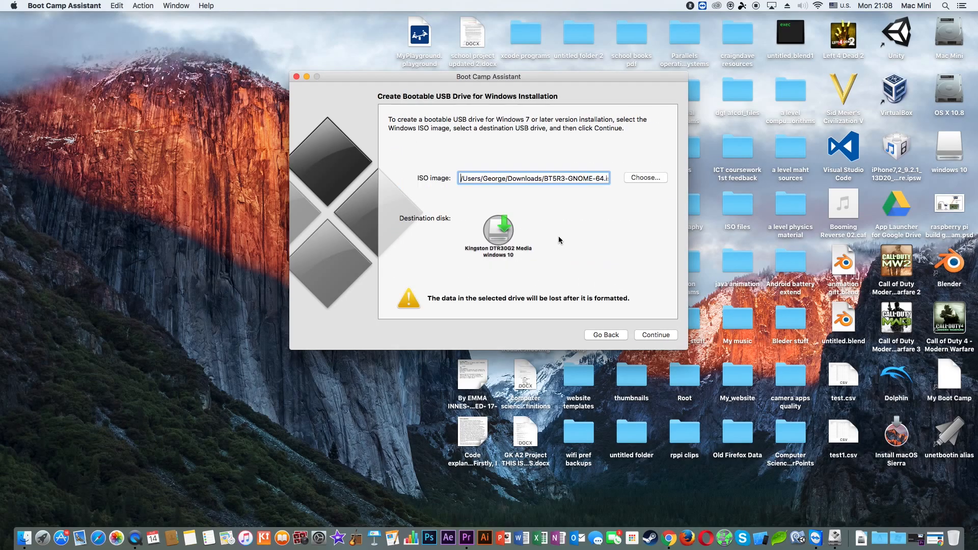
mouse_move(457, 233)
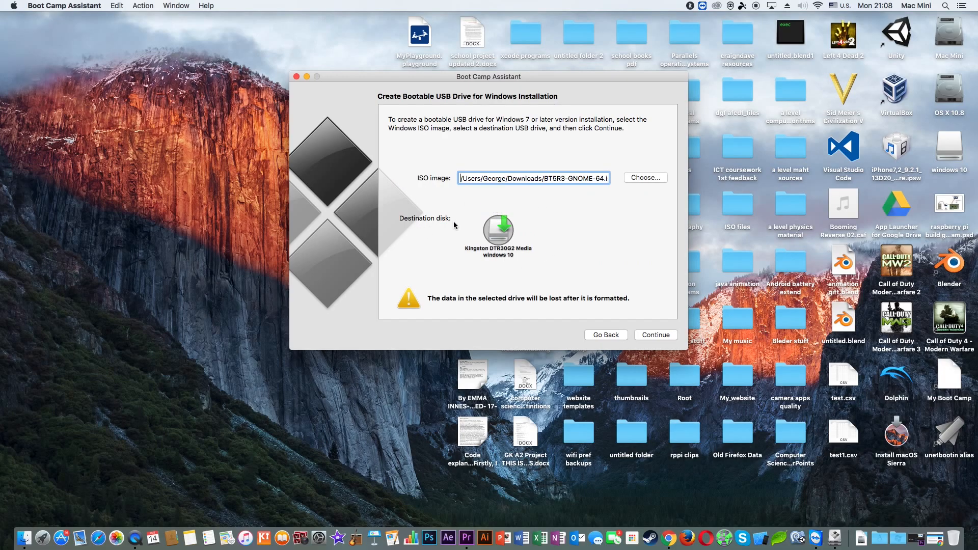
mouse_move(525, 271)
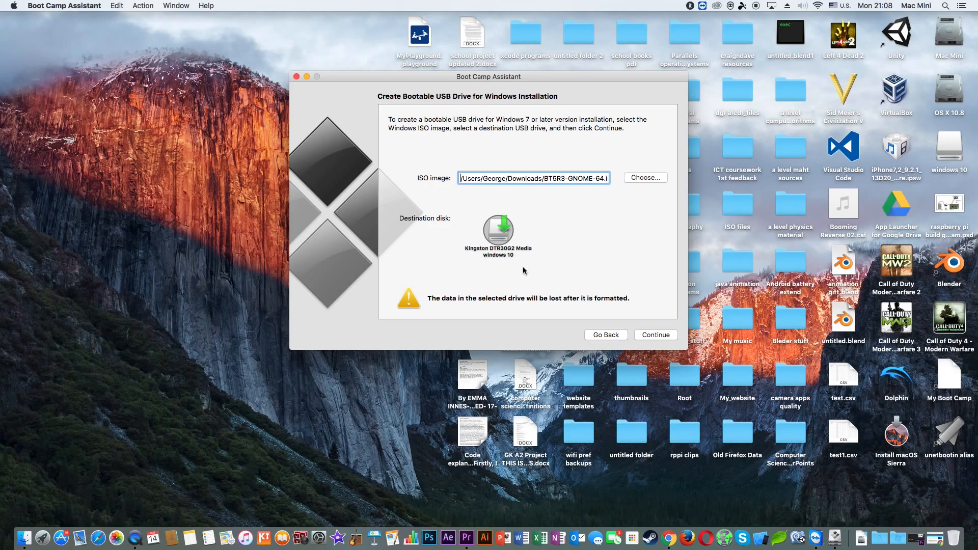
mouse_move(457, 234)
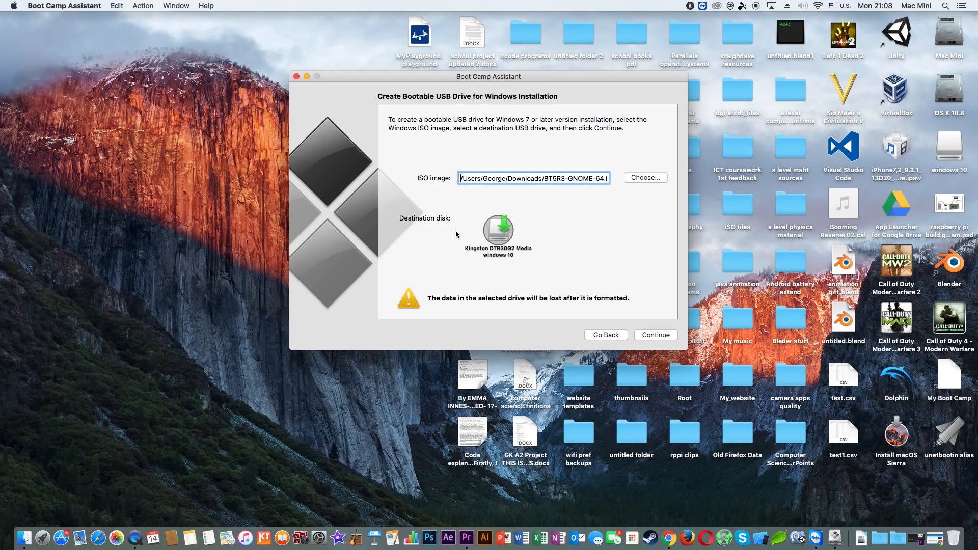
mouse_move(565, 207)
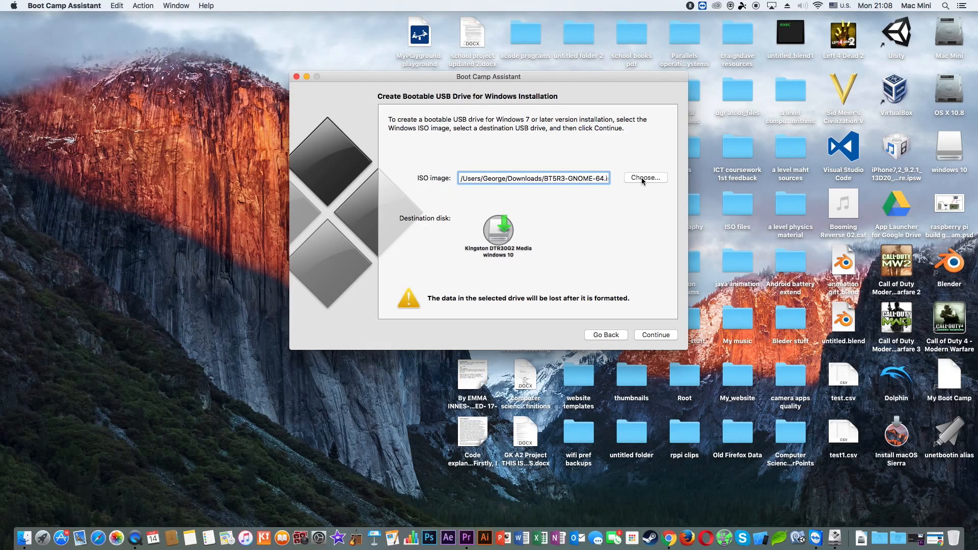
Select Windows10_InsiderPreview_x64_EN-GB_10130.iso as the image and confirm erasing the drive
click(646, 178)
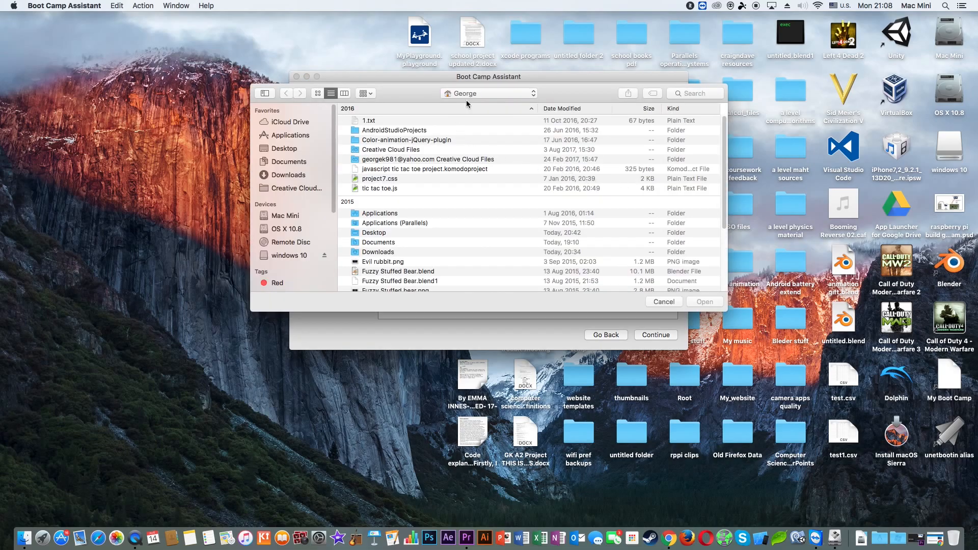
click(284, 149)
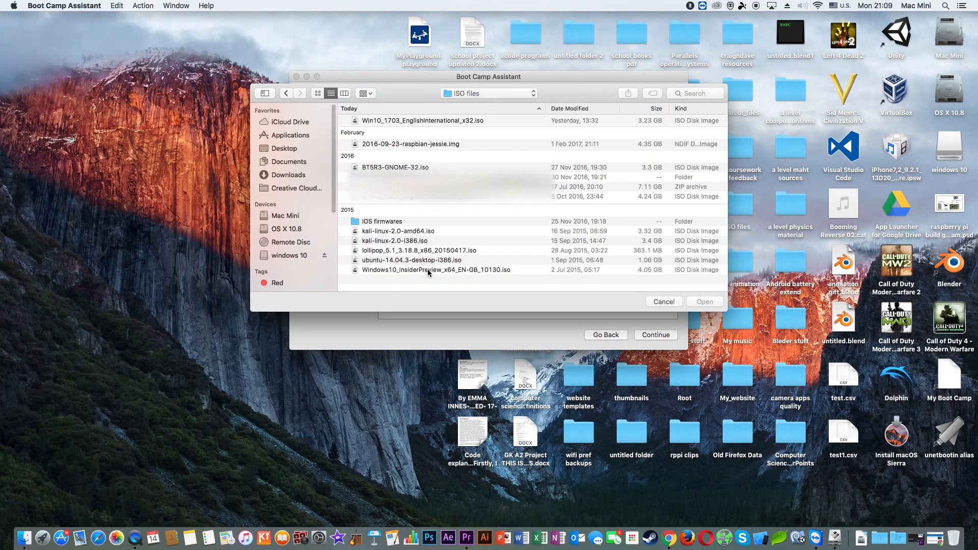
click(435, 270)
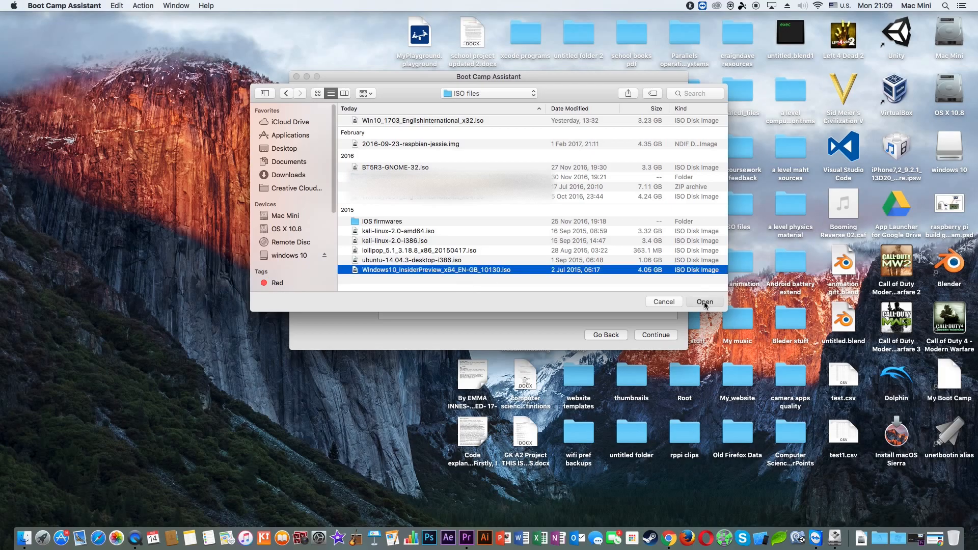
click(705, 301)
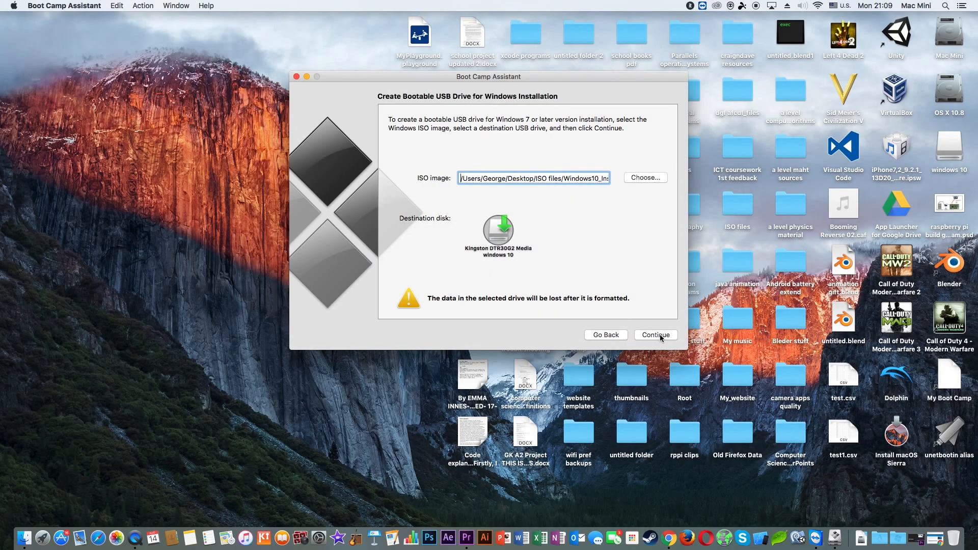
click(656, 334)
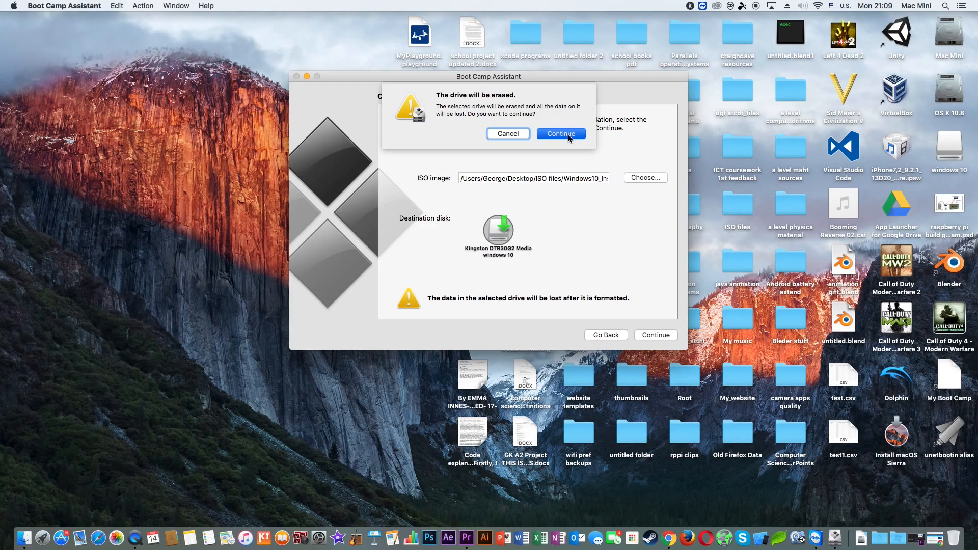
click(561, 133)
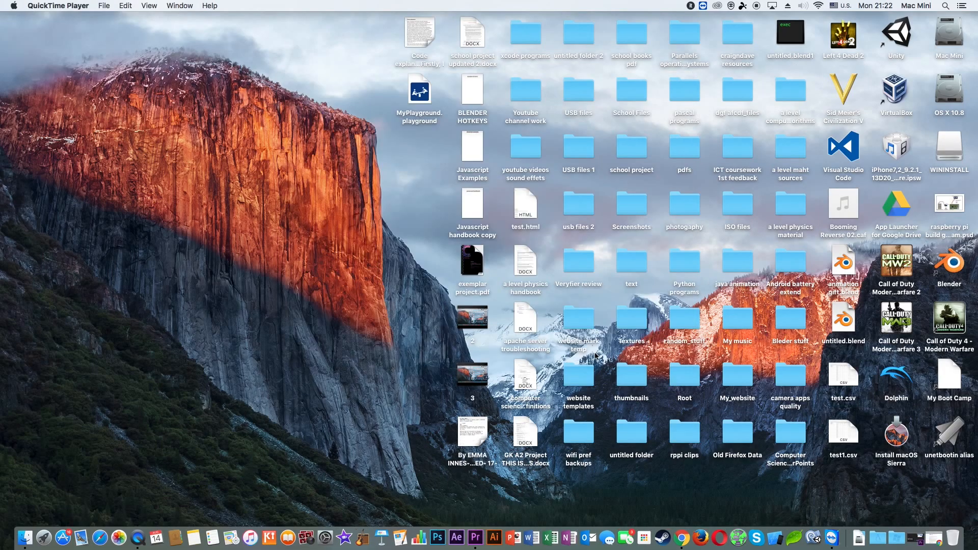
mouse_move(554, 311)
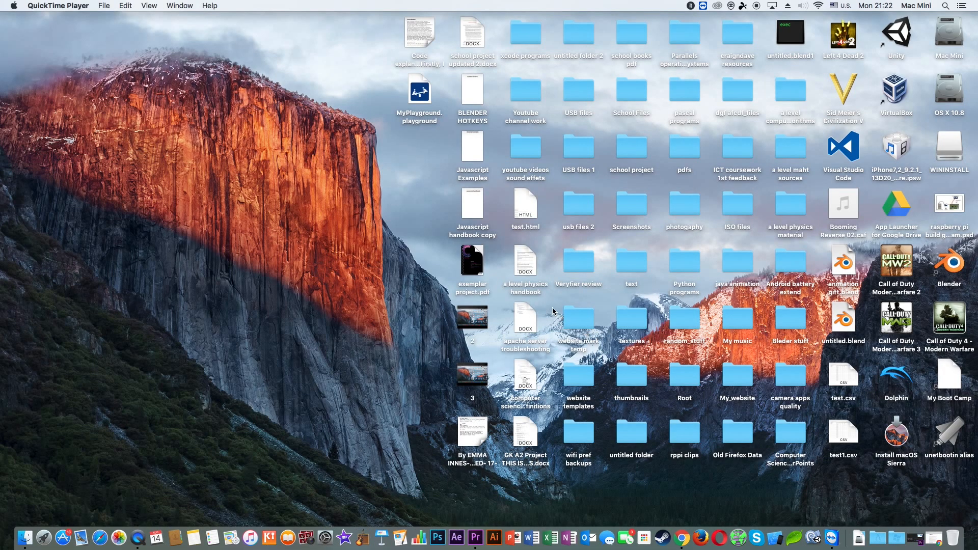